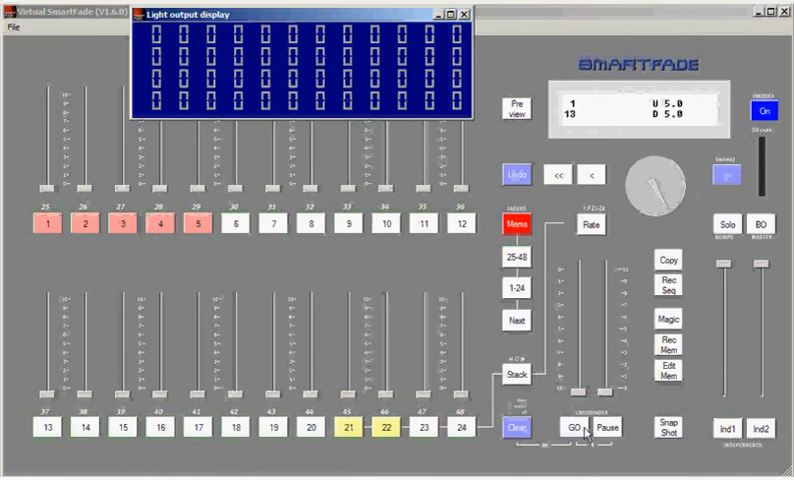
{"action": "mouse_move", "coordinate": [502, 398]}
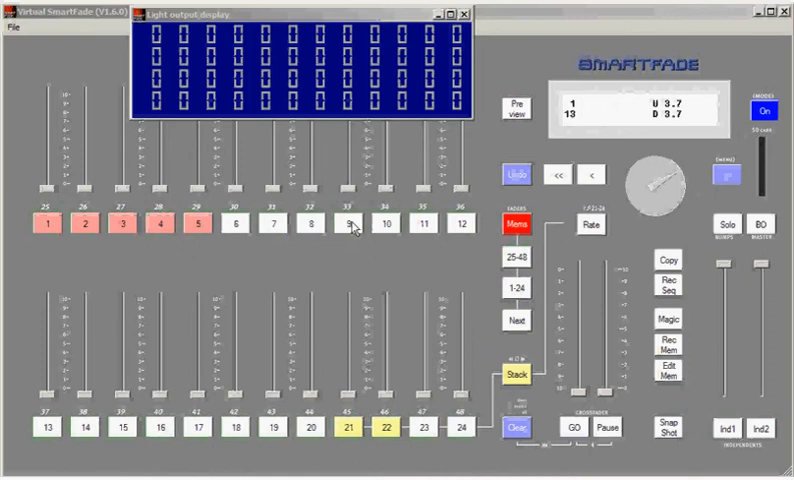
{"action": "mouse_move", "coordinate": [44, 253]}
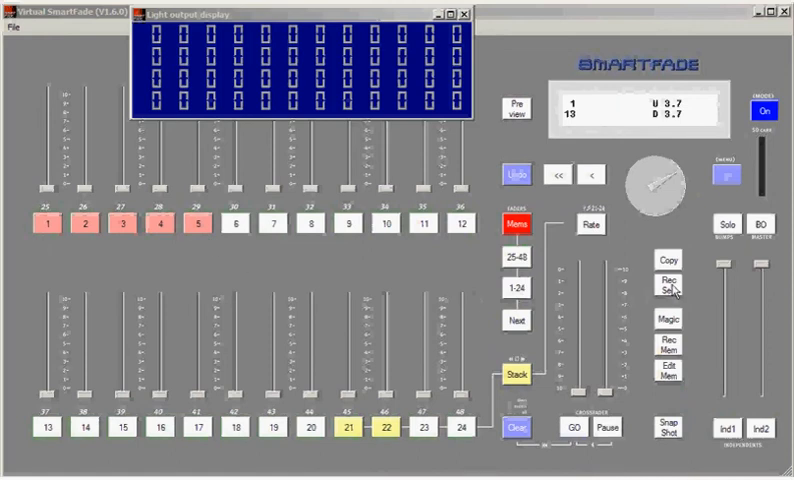
Record memories 1–5 as a crossfade sequence with 2.1-second step time.
{"action": "left_click", "coordinate": [668, 280]}
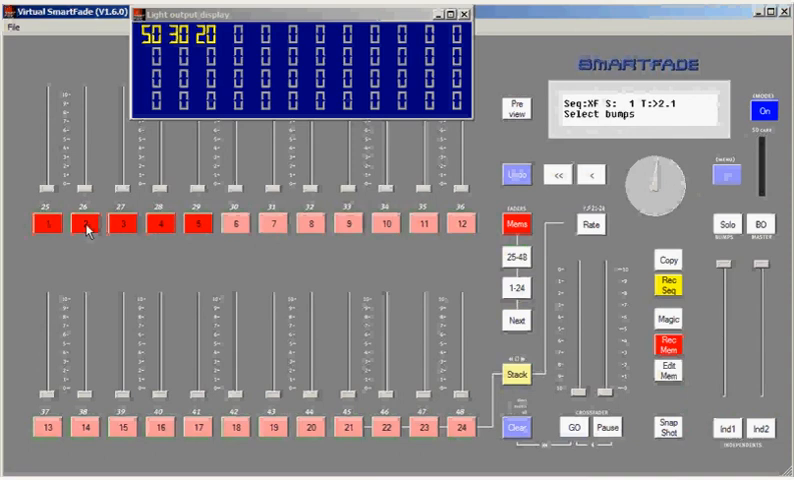
{"action": "left_click", "coordinate": [569, 427]}
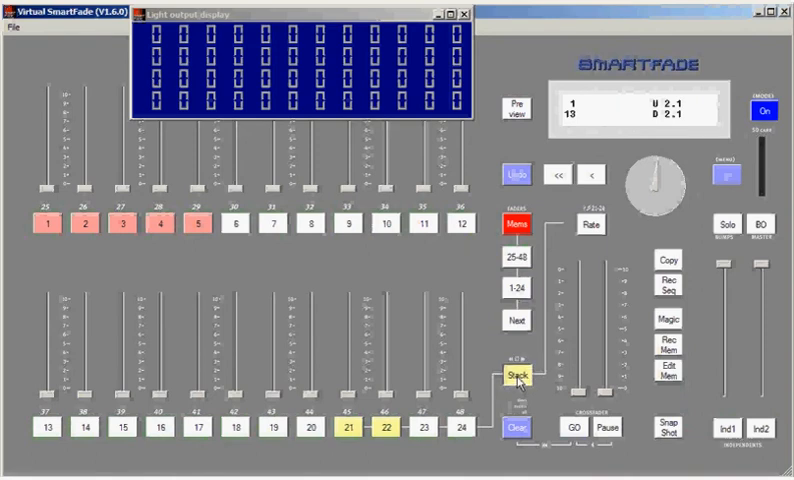
Load the recorded sequence as the cue stack and fire cues 1 and 2.
{"action": "left_click", "coordinate": [518, 378]}
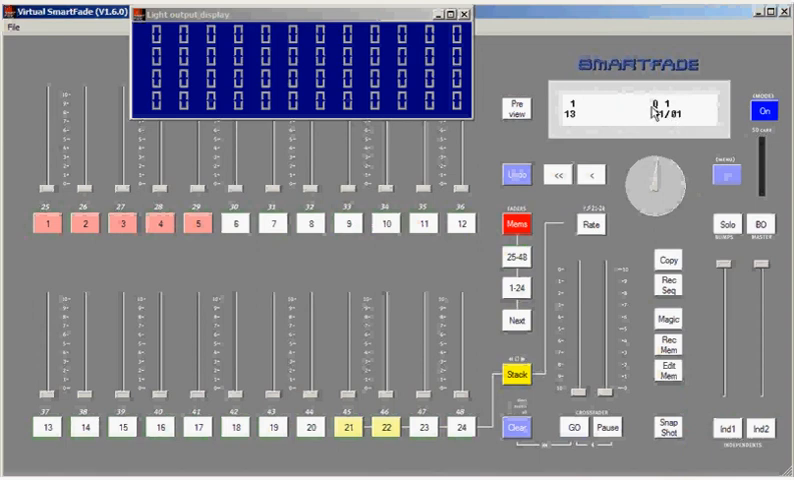
{"action": "mouse_move", "coordinate": [662, 127]}
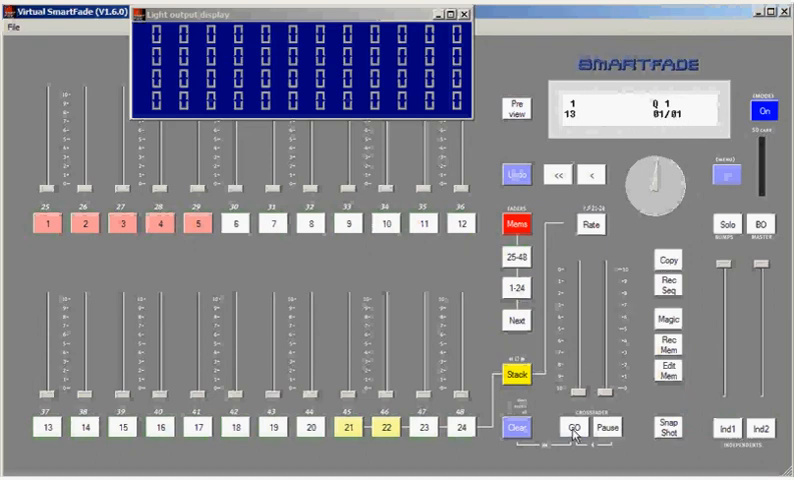
{"action": "left_click", "coordinate": [570, 427]}
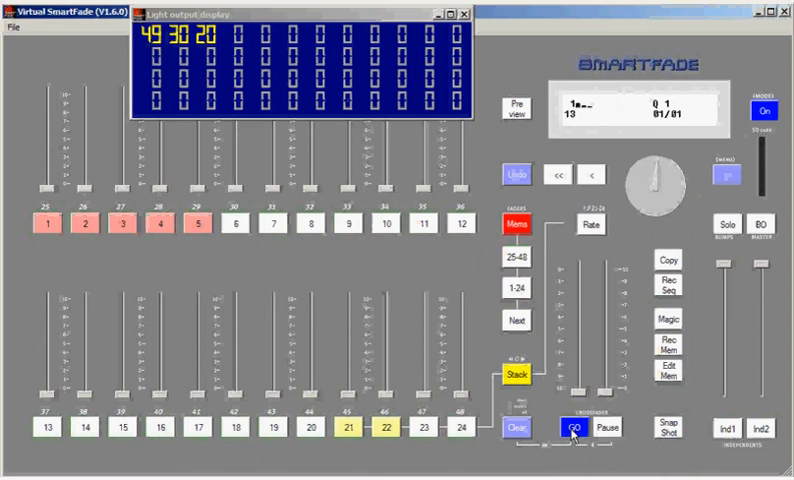
{"action": "left_click", "coordinate": [572, 427]}
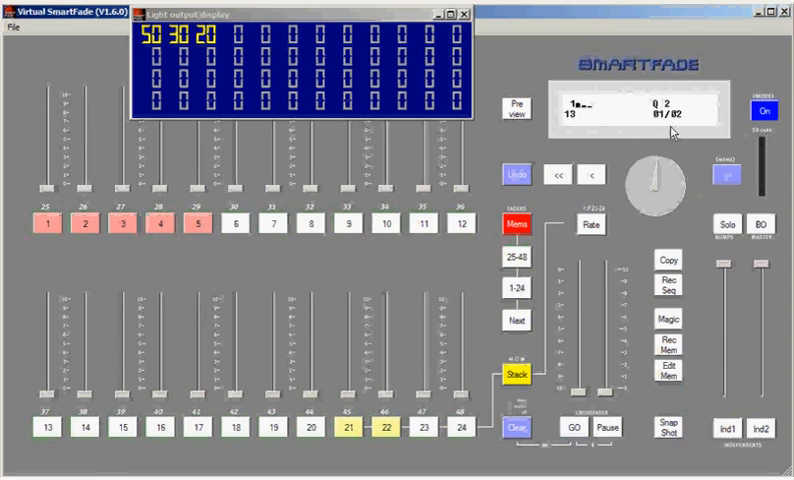
{"action": "left_click", "coordinate": [570, 427]}
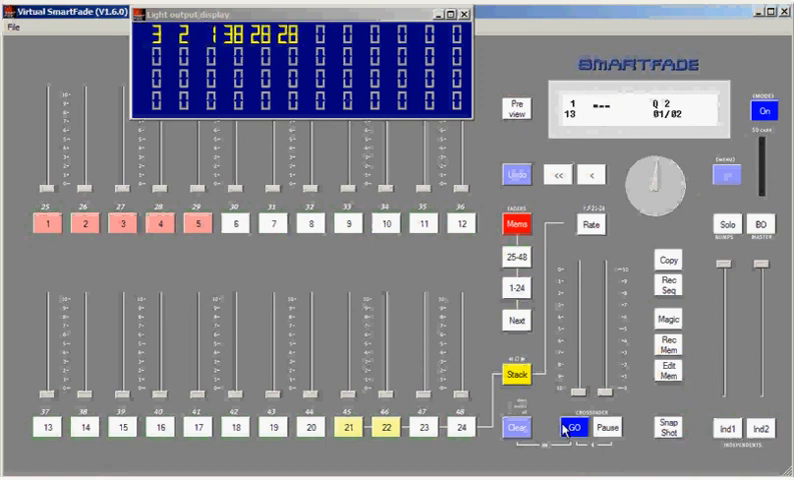
{"action": "left_click", "coordinate": [571, 427]}
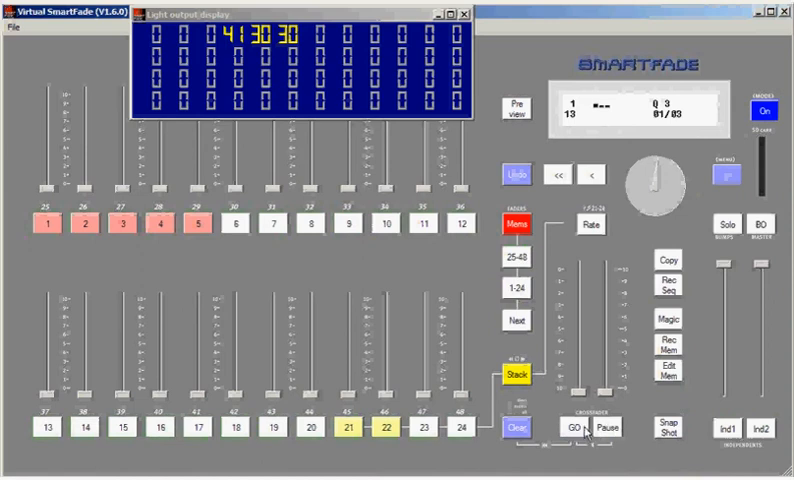
Fire cue 3, pause and resume its fade, then replay cue 2 after jumping back.
{"action": "left_click", "coordinate": [570, 429]}
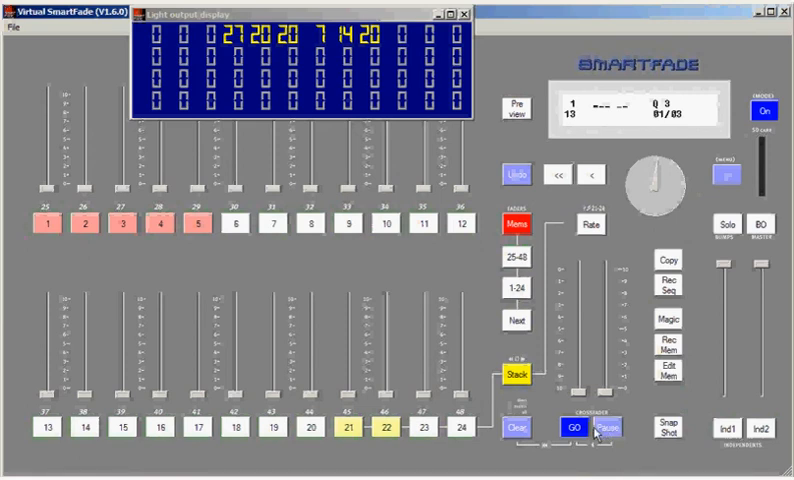
{"action": "left_click", "coordinate": [570, 430]}
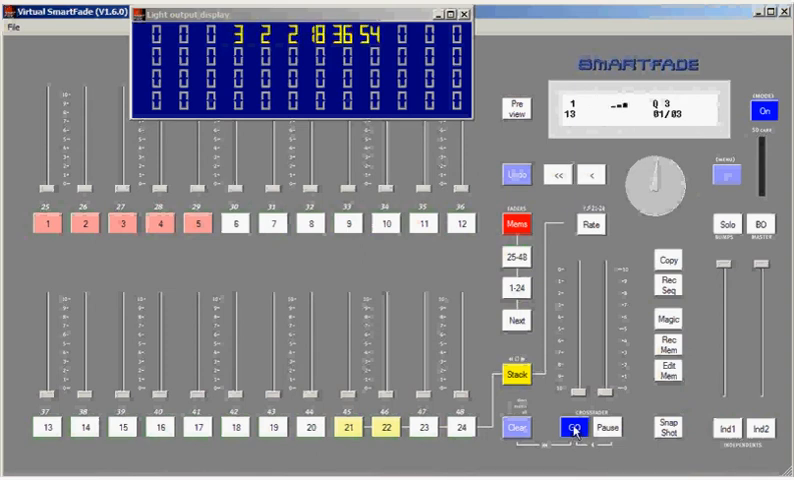
{"action": "left_click", "coordinate": [570, 428]}
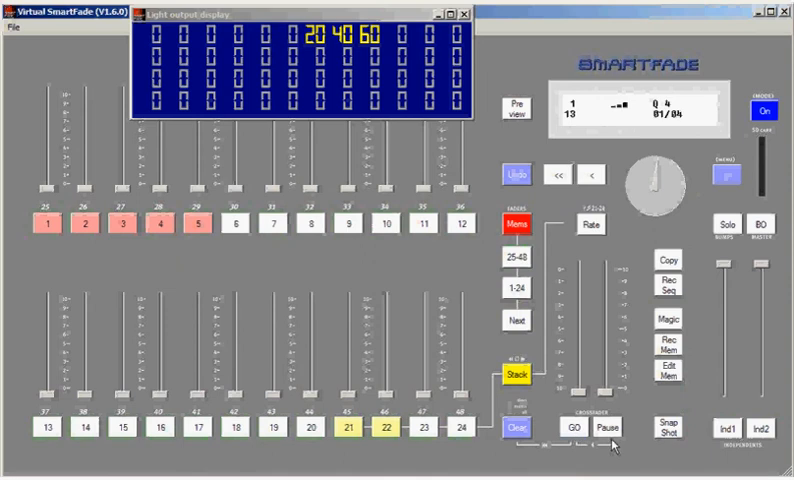
{"action": "mouse_move", "coordinate": [605, 455]}
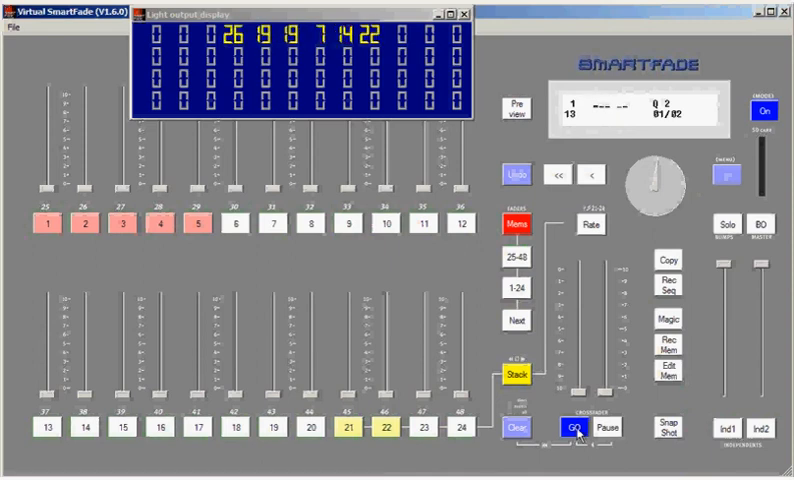
{"action": "left_click", "coordinate": [570, 428]}
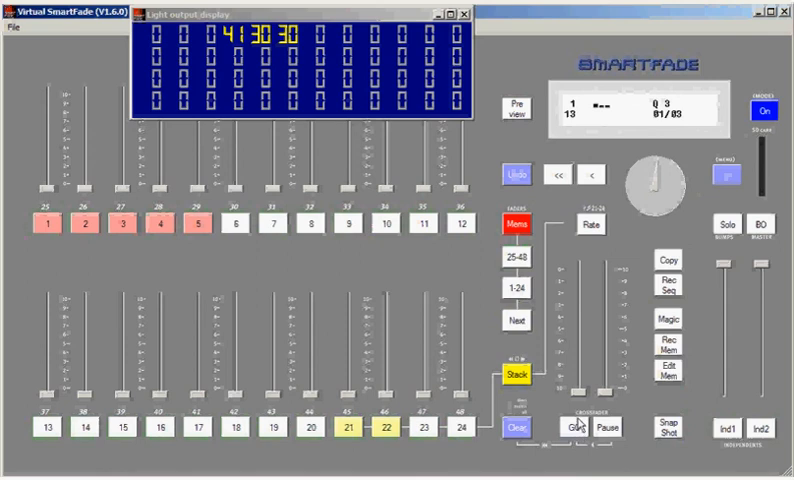
{"action": "mouse_move", "coordinate": [579, 421]}
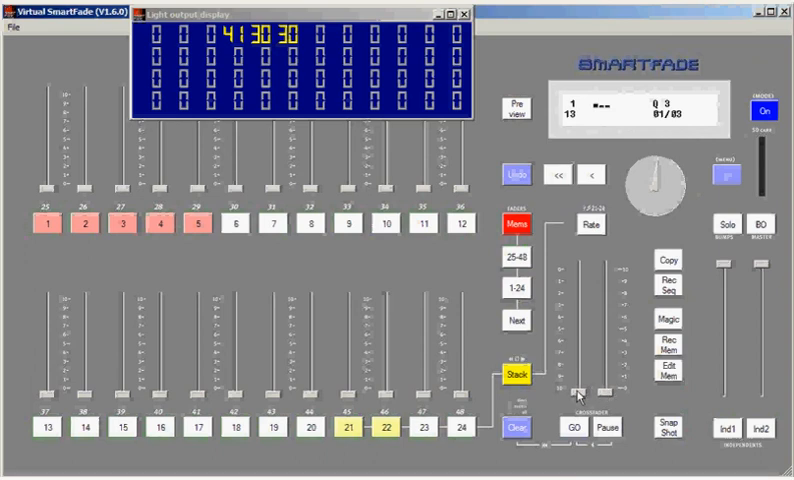
Fade manually into cue 3, then partway into cue 4 on the crossfader.
{"action": "left_click", "coordinate": [568, 427]}
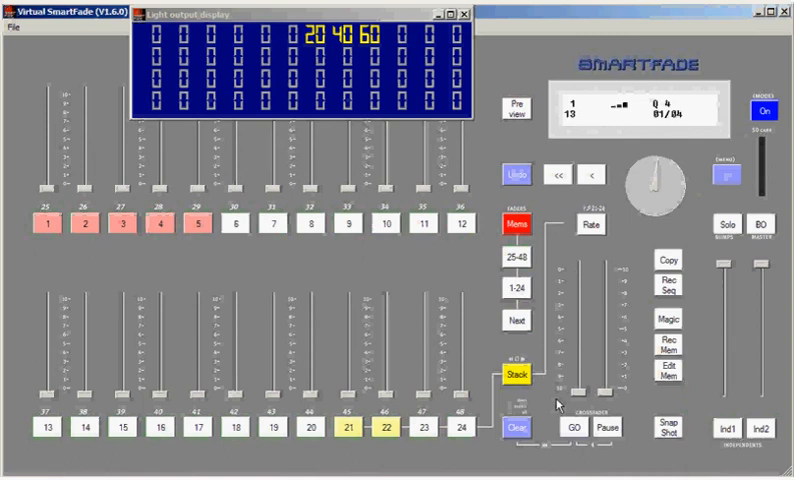
{"action": "left_click", "coordinate": [565, 427]}
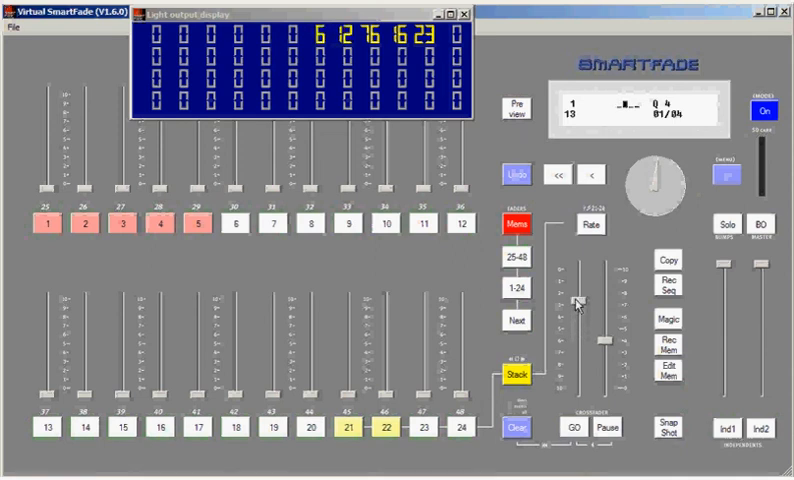
{"action": "left_click", "coordinate": [572, 427]}
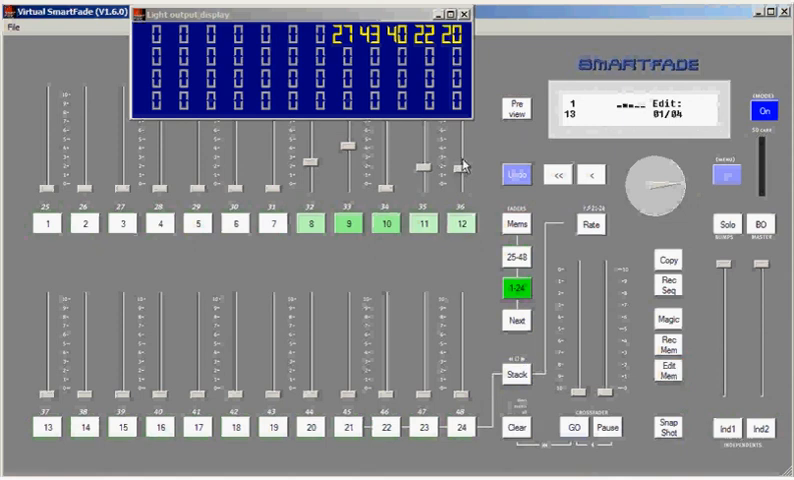
{"action": "mouse_move", "coordinate": [580, 260]}
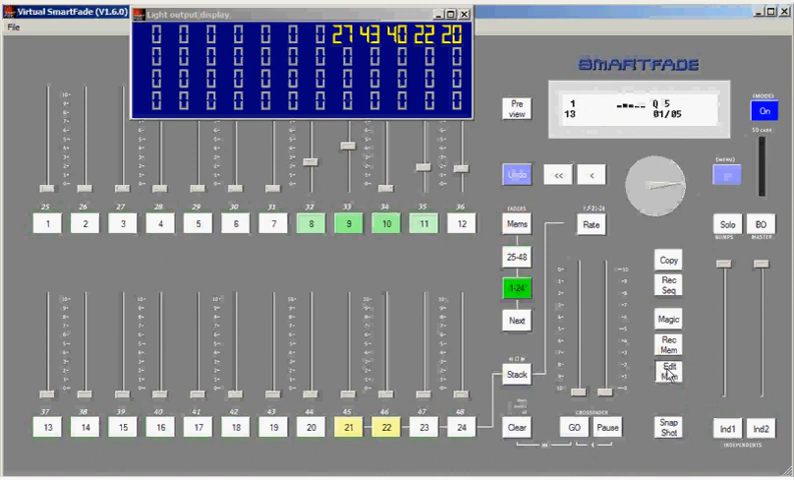
Press Edit Mem to store the cue 4 edit and show memories 1–5.
{"action": "left_click", "coordinate": [516, 223]}
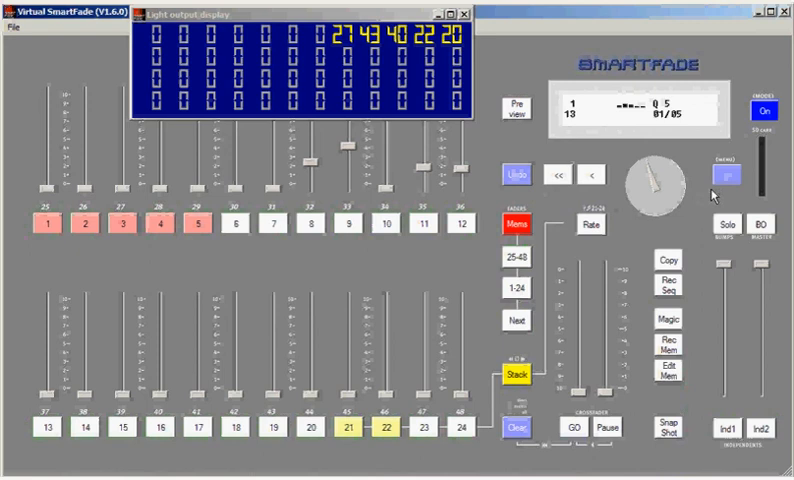
{"action": "mouse_move", "coordinate": [554, 288]}
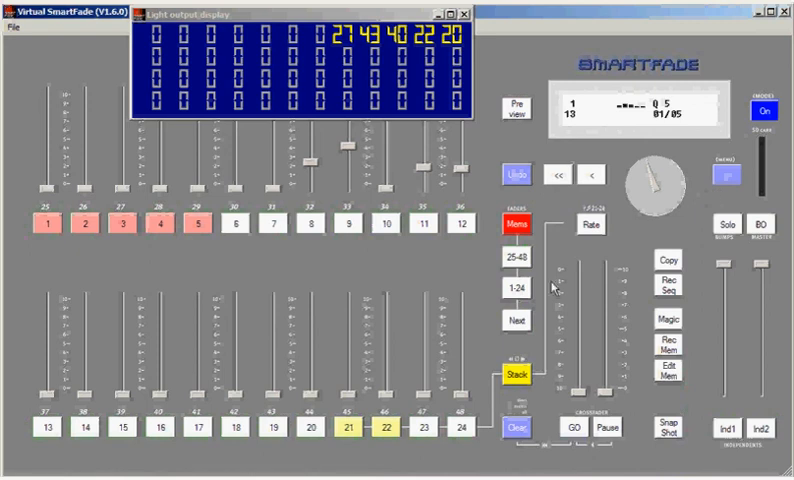
{"action": "mouse_move", "coordinate": [624, 286]}
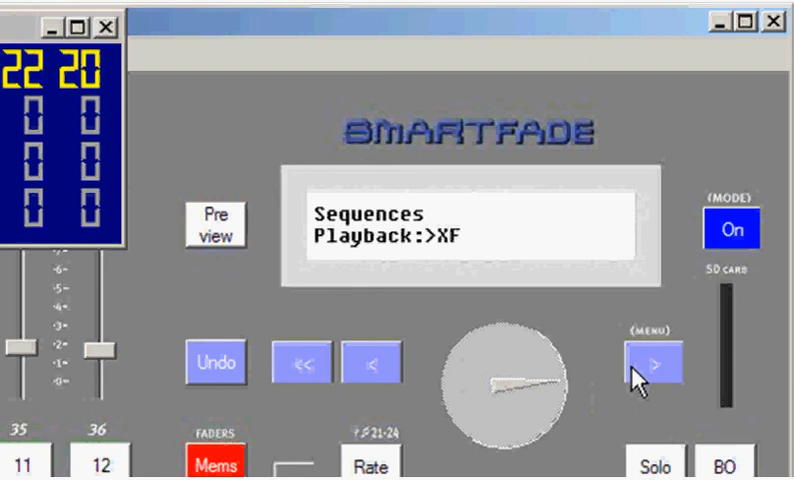
Open Modify Steps under Sequences Playback: XF to show step 1 timings.
{"action": "left_click", "coordinate": [651, 375]}
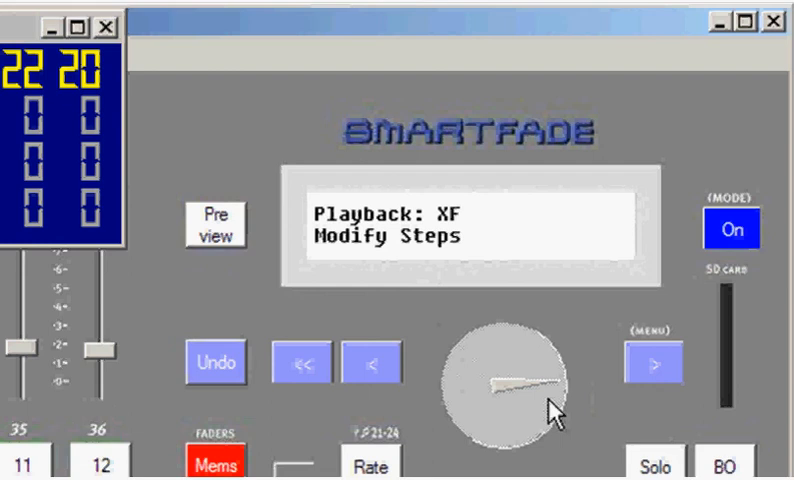
{"action": "left_click", "coordinate": [648, 369]}
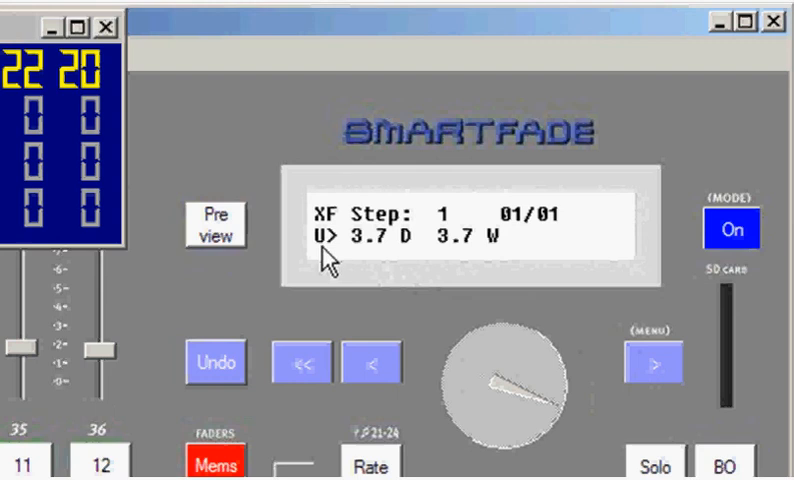
{"action": "mouse_move", "coordinate": [408, 262]}
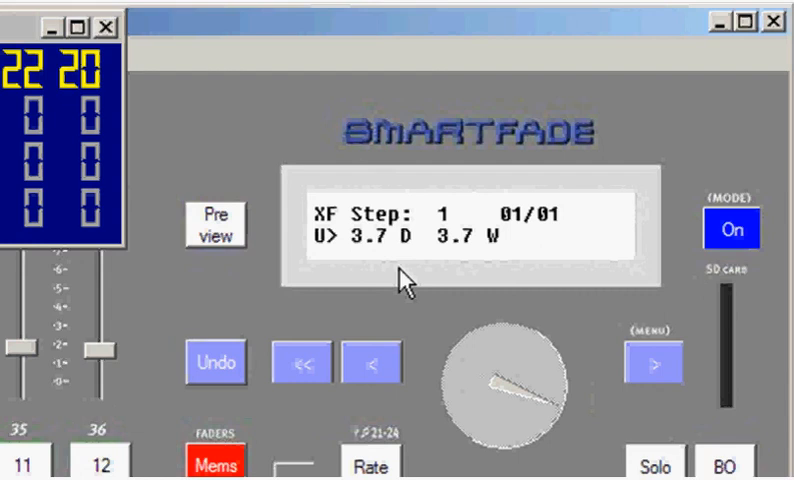
{"action": "mouse_move", "coordinate": [493, 372]}
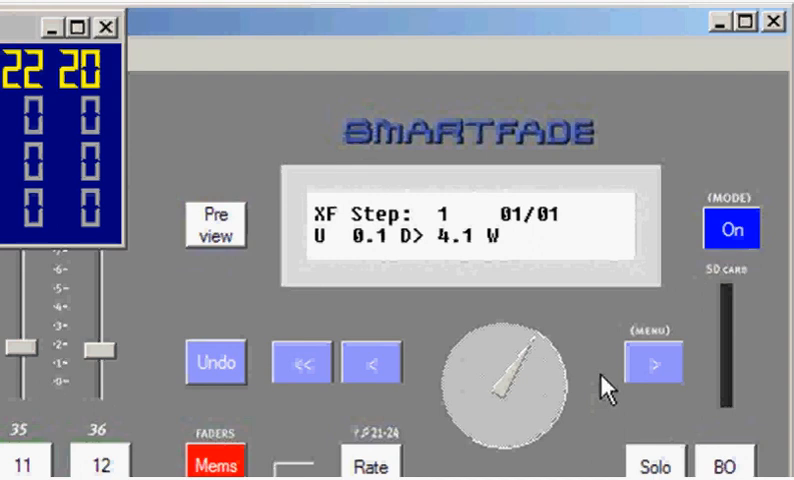
Give step 1 a 0.1 s fade-up and 4.1 s fade-down, then exit the editor.
{"action": "left_click", "coordinate": [649, 372]}
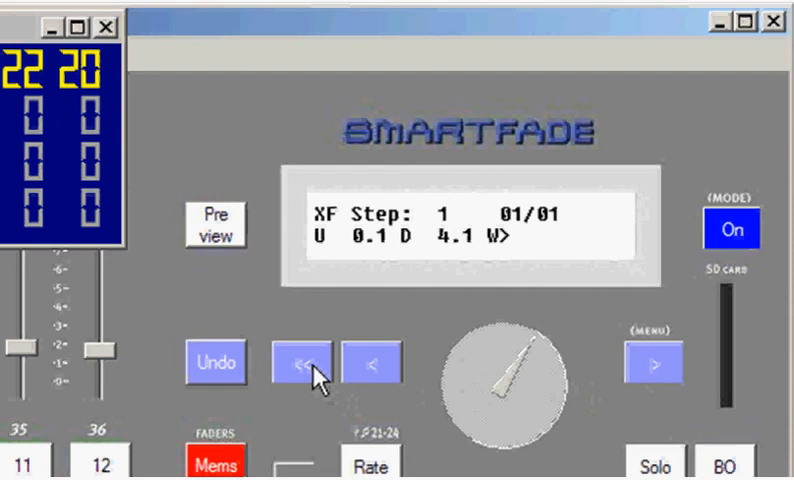
{"action": "left_click", "coordinate": [310, 366]}
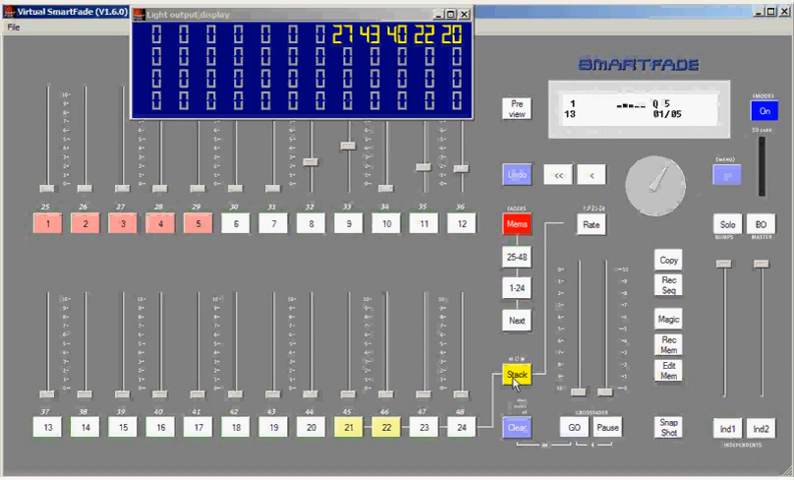
Jump the stack to step 2 and fire it, bringing up channels 4–6.
{"action": "left_click", "coordinate": [517, 374]}
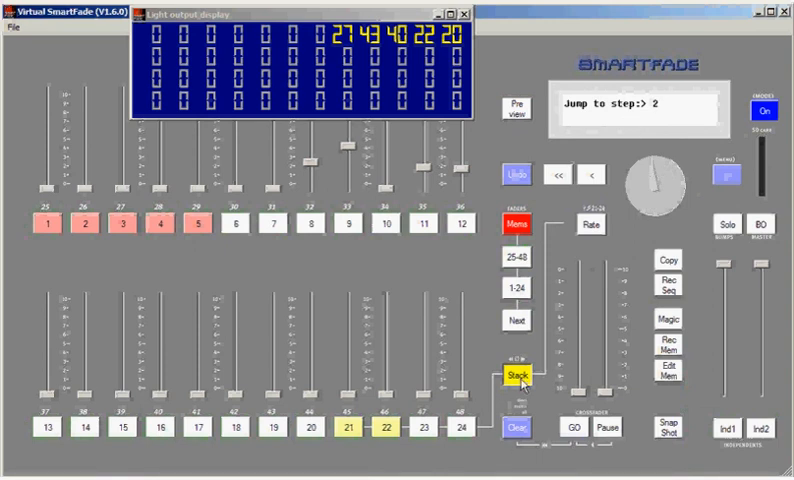
{"action": "left_click", "coordinate": [516, 378]}
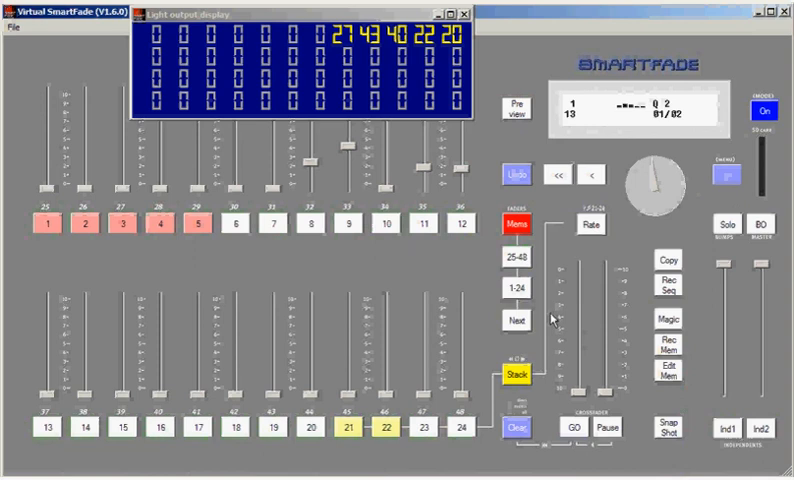
{"action": "mouse_move", "coordinate": [670, 130]}
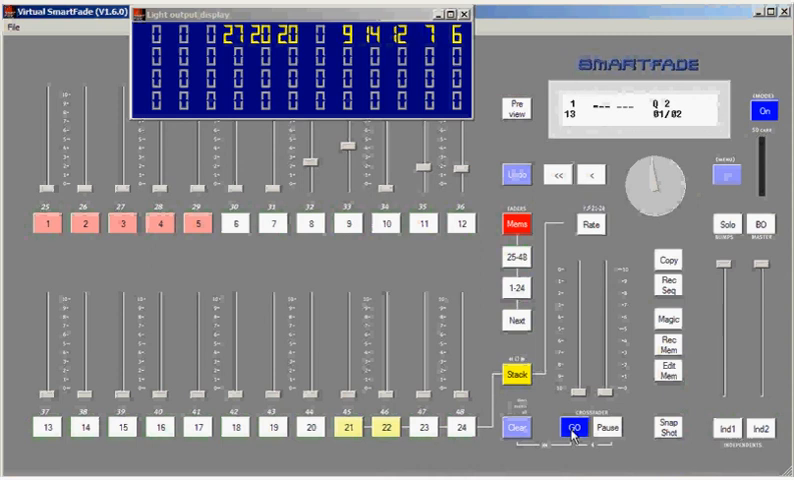
{"action": "left_click", "coordinate": [573, 428]}
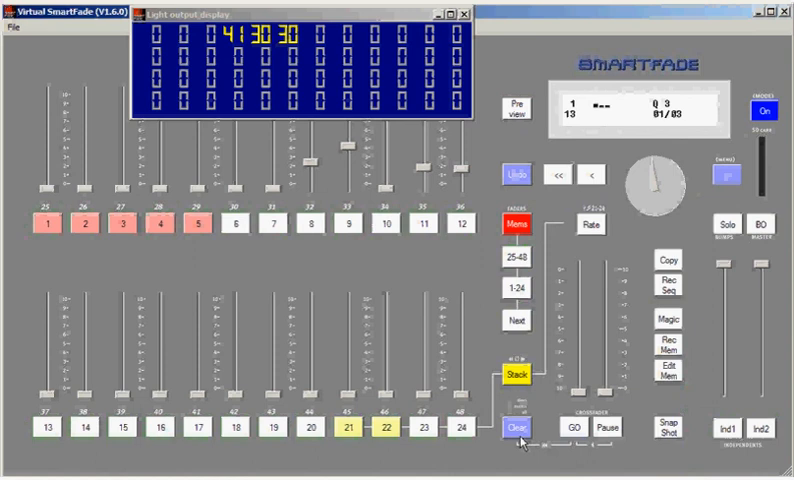
{"action": "mouse_move", "coordinate": [530, 463]}
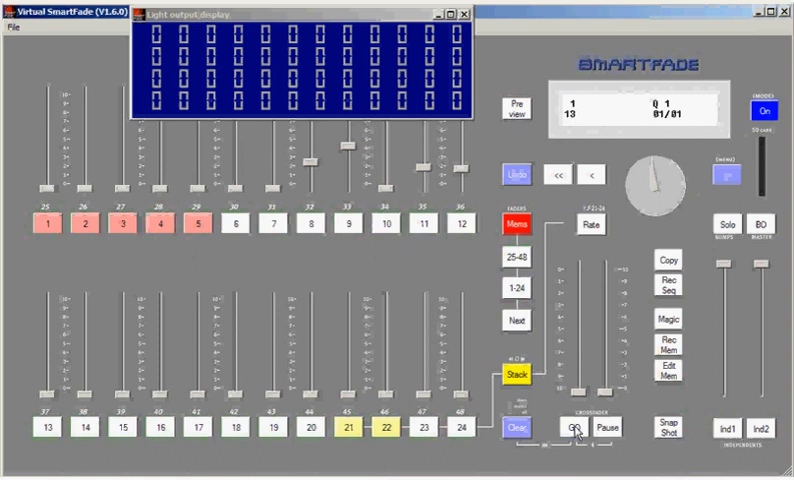
Replay step 1 of the reset stack, then advance to step 2.
{"action": "left_click", "coordinate": [569, 427]}
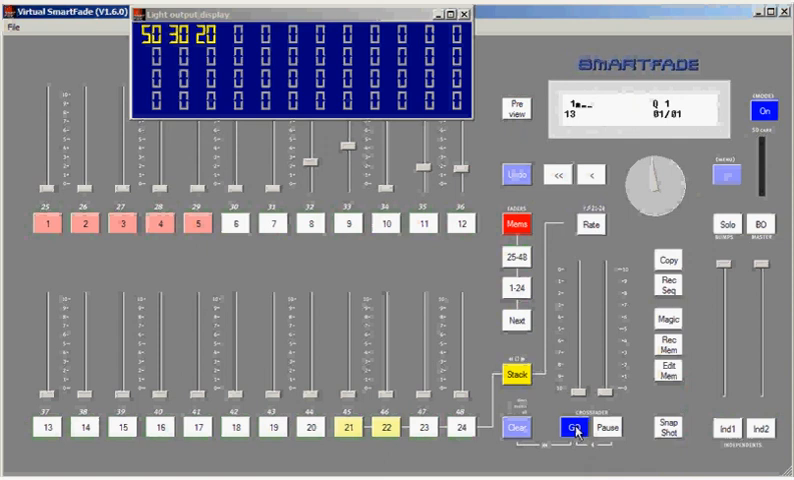
{"action": "left_click", "coordinate": [569, 427]}
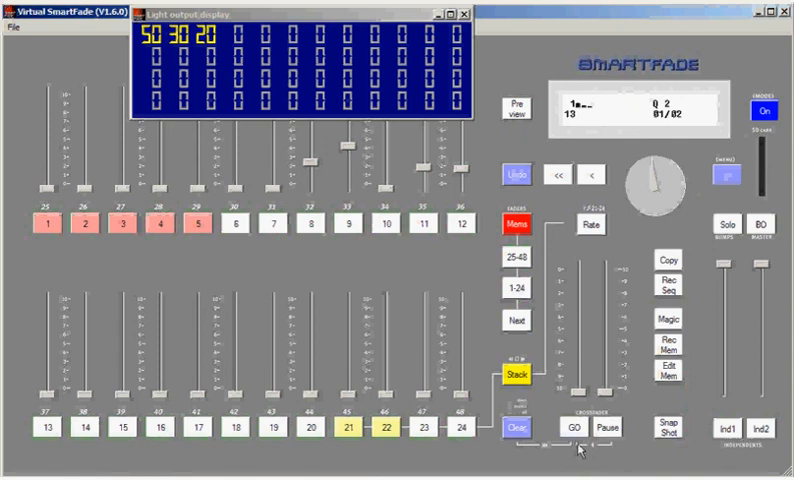